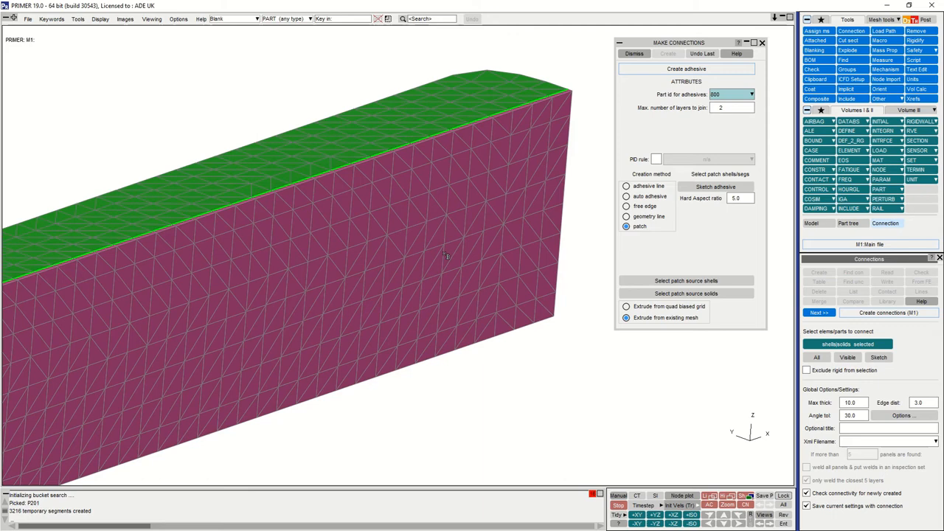
Step: Switch the adhesive patch extrusion option to 'Extrude from quad biased grid'
click(626, 306)
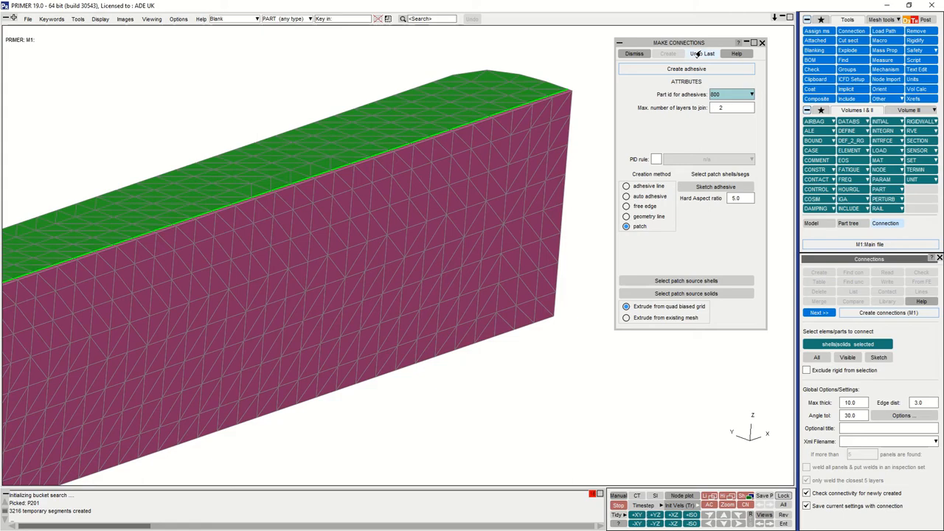